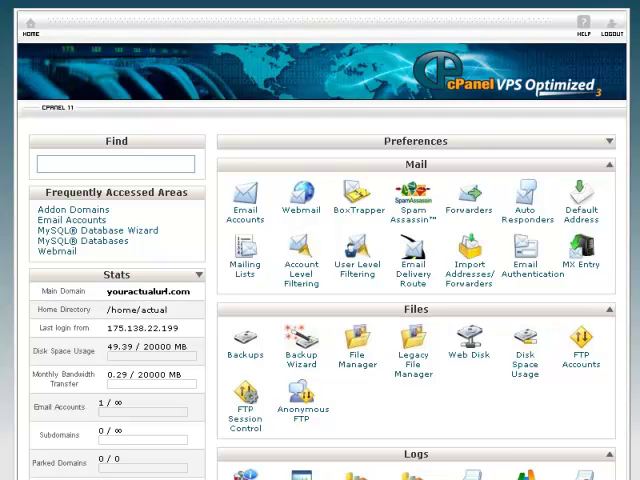
Reach the Domains section and enter the Addon Domains tool
scroll("down", 3)
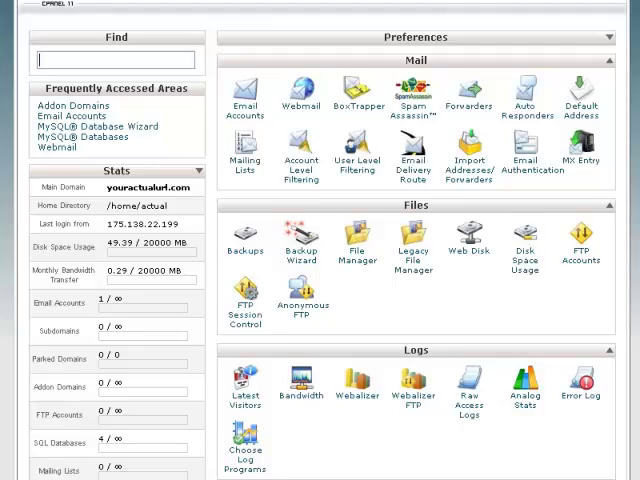
scroll("down", 3)
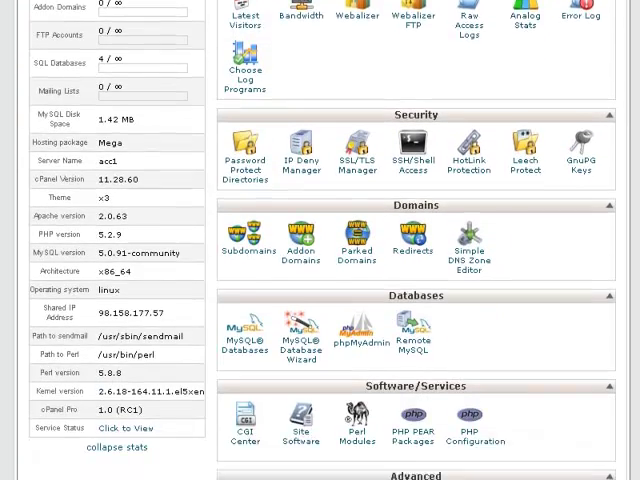
scroll("down", 3)
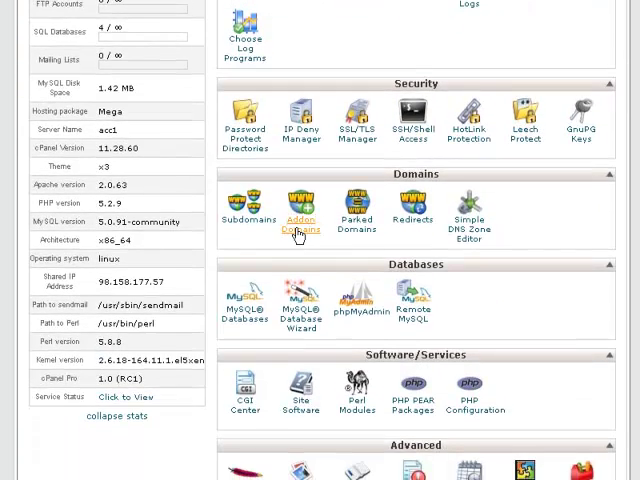
left_click(300, 208)
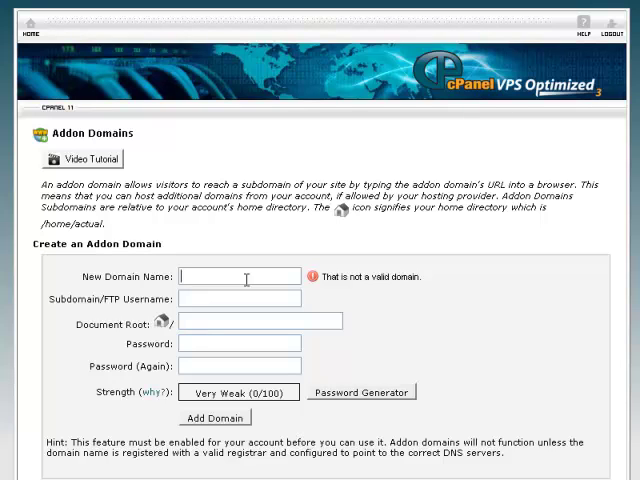
mouse_move(284, 208)
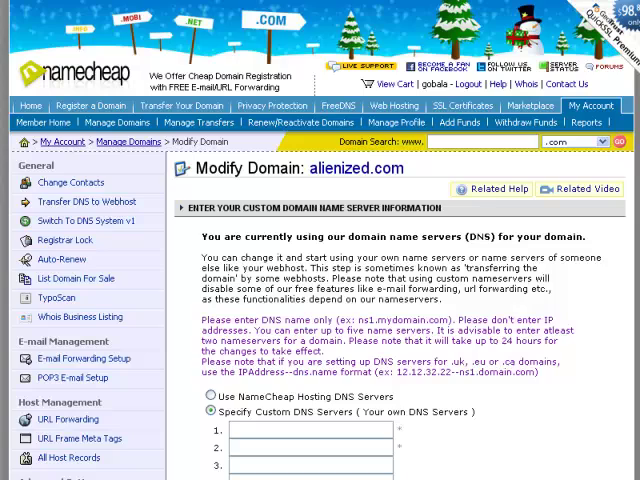
Enter custom nameservers ns1 and ns2 for alienized.com and save the change
scroll("down", 3)
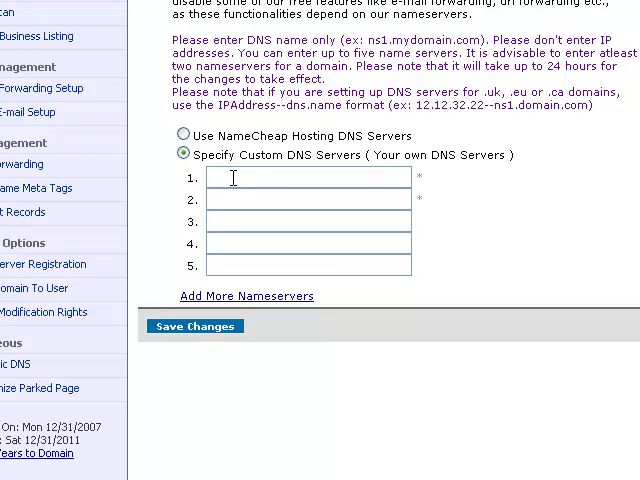
type("ns1.a")
type("ns2.a")
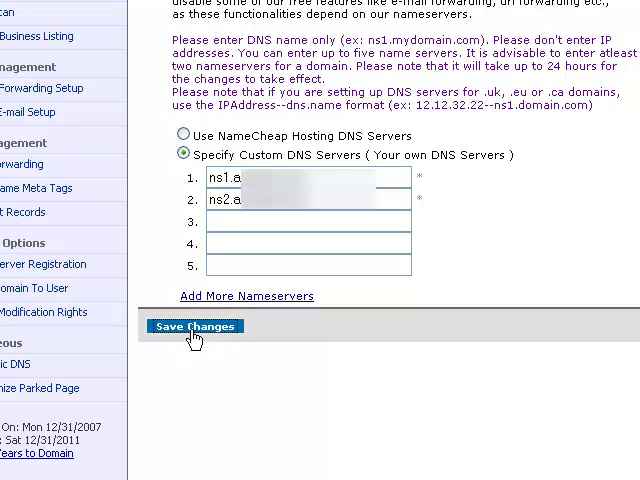
left_click(196, 326)
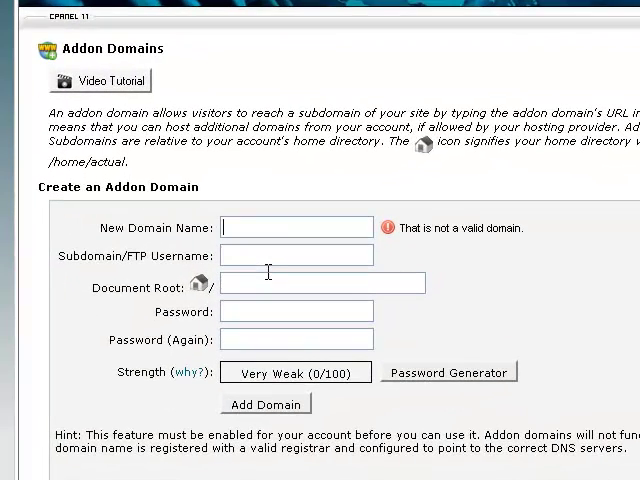
mouse_move(250, 278)
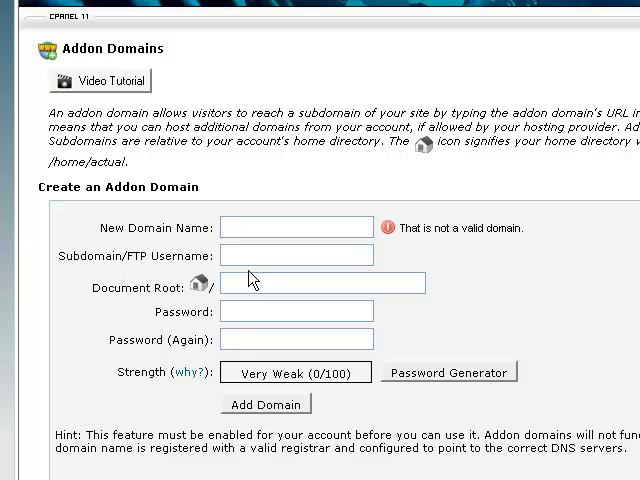
mouse_move(224, 264)
type("alienized.c")
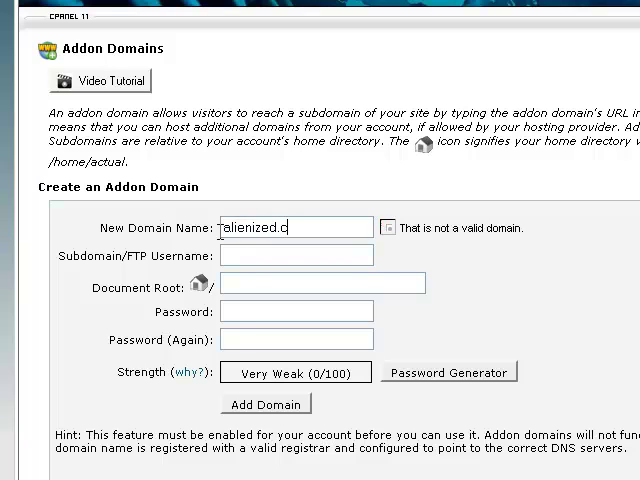
Enter alienized.com as the new domain, keeping username alienized and root public_html/alienized.com
type("om")
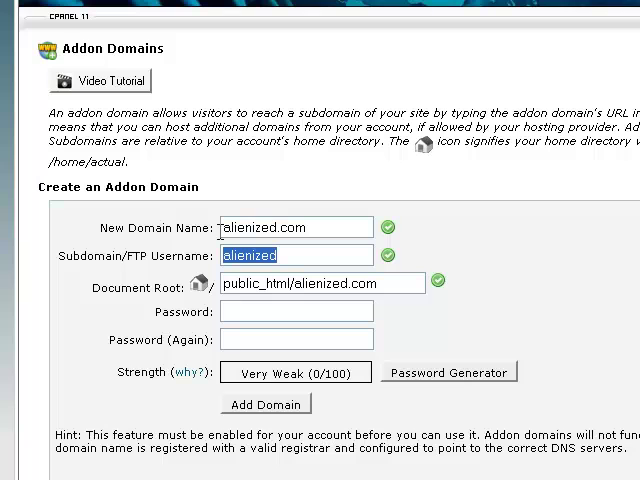
mouse_move(116, 276)
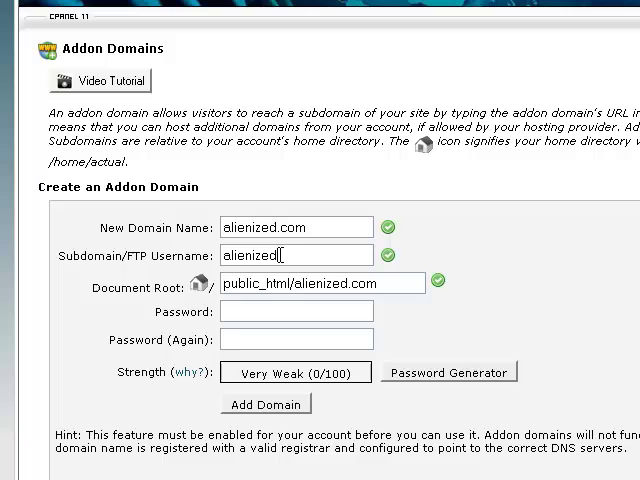
mouse_move(178, 288)
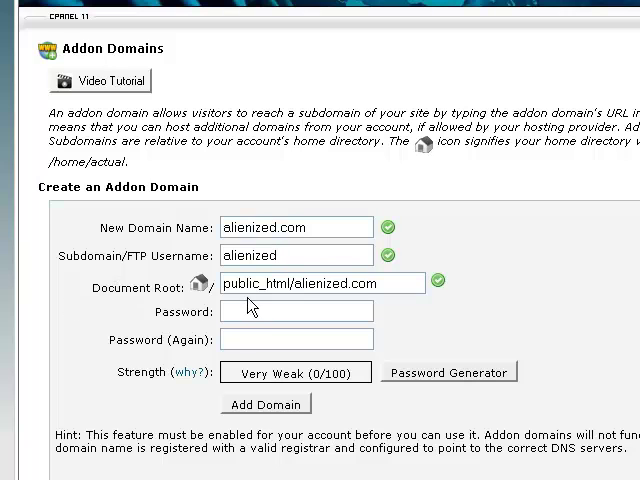
double_click(310, 284)
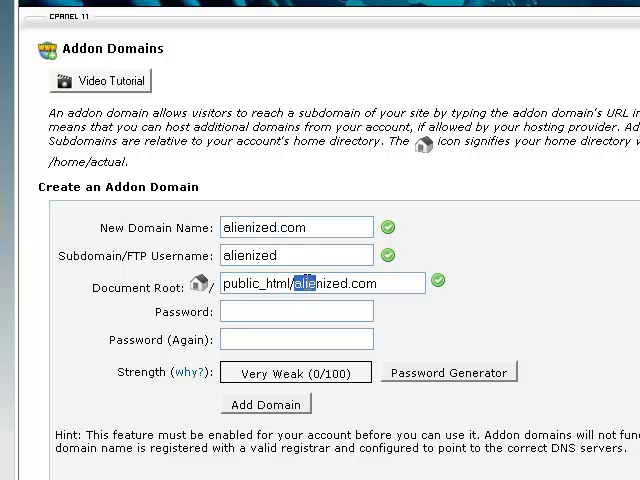
left_click(296, 312)
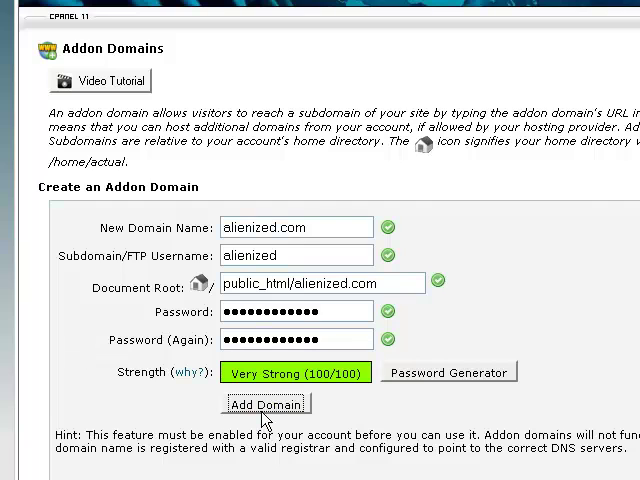
Add the domain and return to see alienized.com in the existing addon domains list
left_click(266, 404)
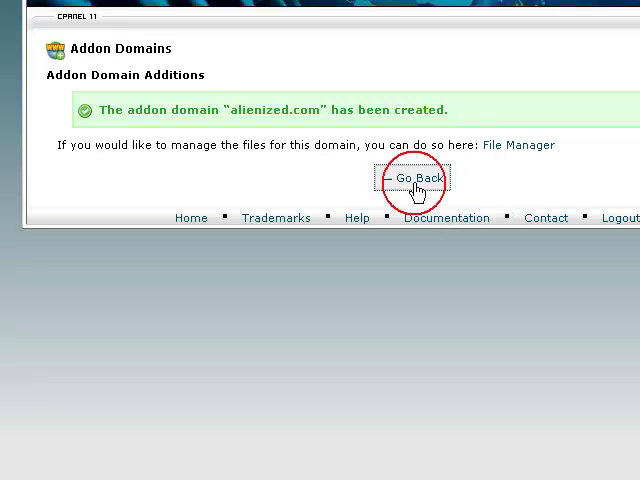
left_click(414, 178)
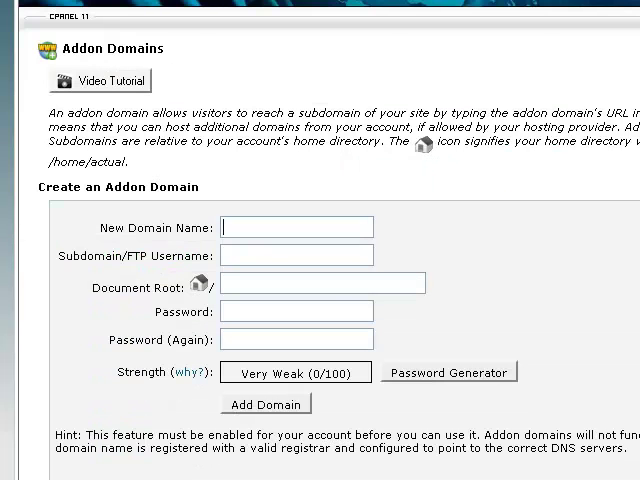
scroll("down", 3)
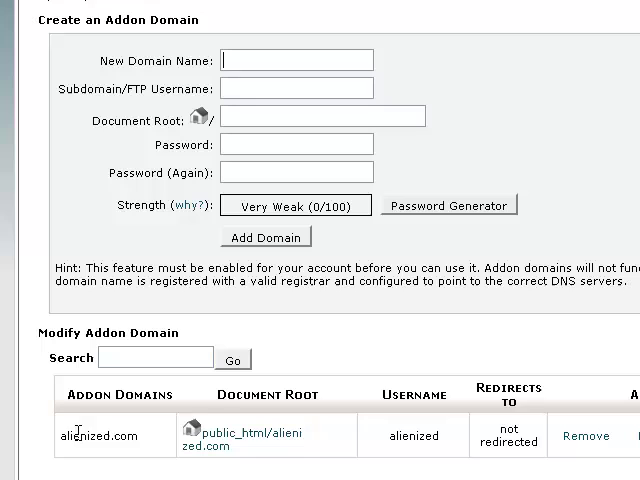
mouse_move(344, 454)
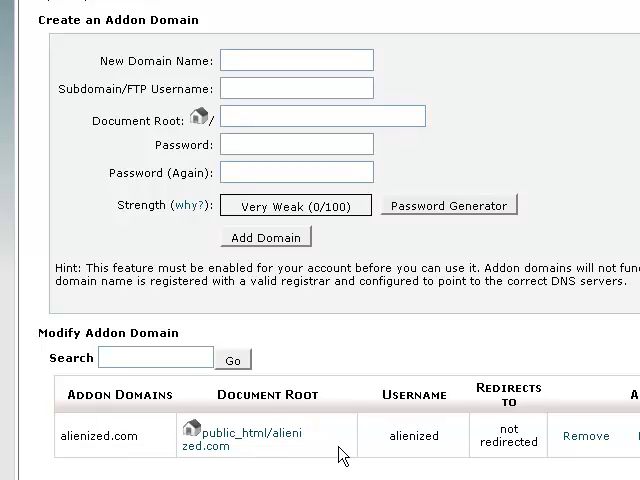
mouse_move(260, 416)
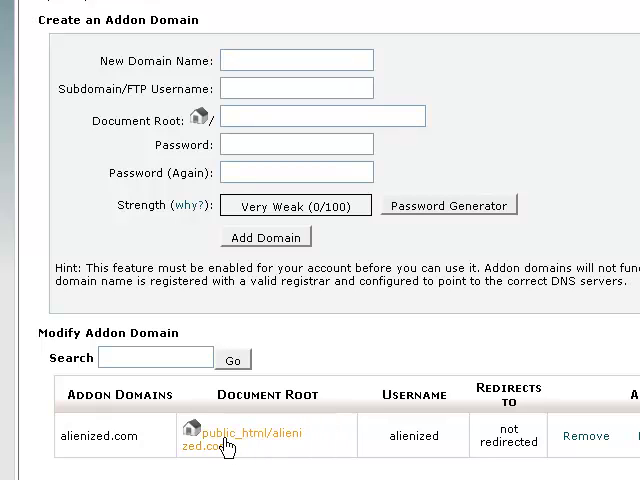
mouse_move(400, 428)
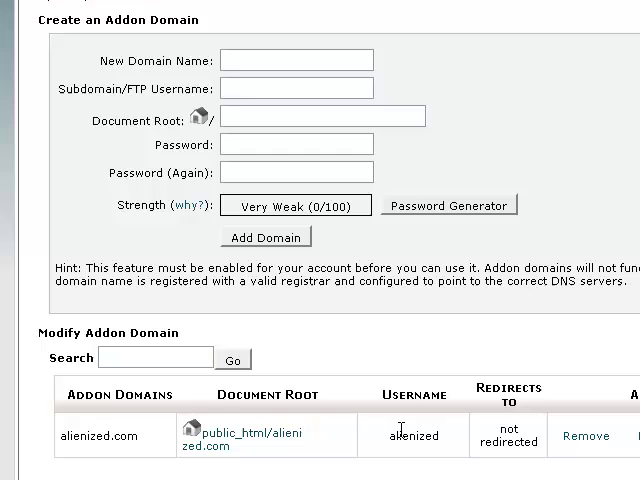